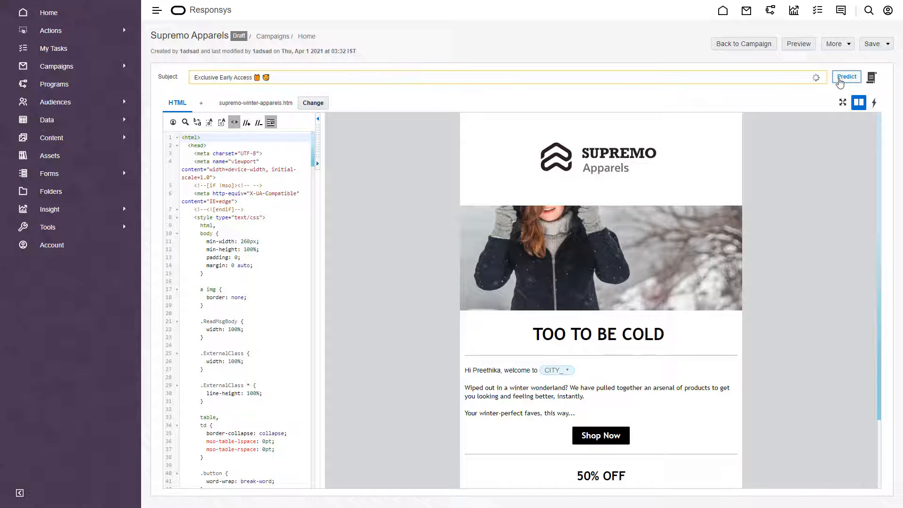
Run Predict on the 'Exclusive Early Access' subject line to show its predicted open rate.
{"action": "left_click", "coordinate": [846, 77]}
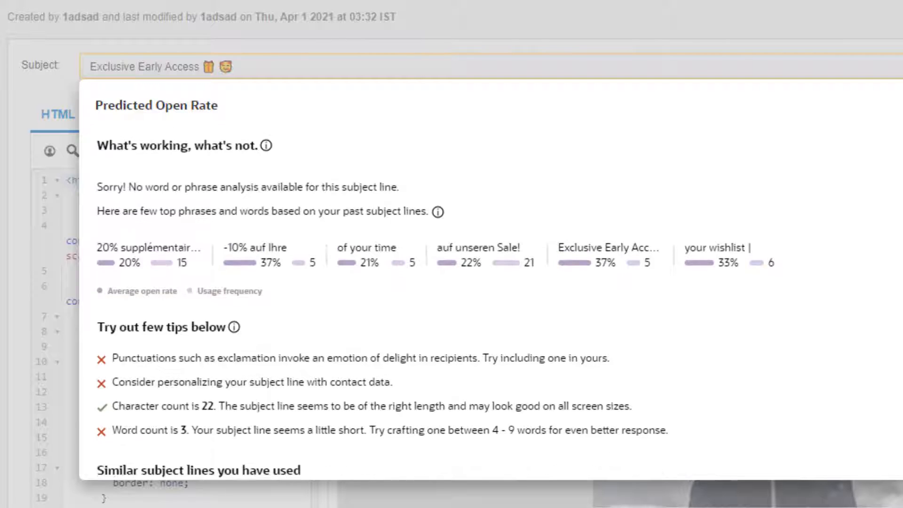
Scroll through the predicted open rate analysis to review past phrases and tips.
{"action": "scroll", "scroll_direction": "down", "scroll_amount": 3}
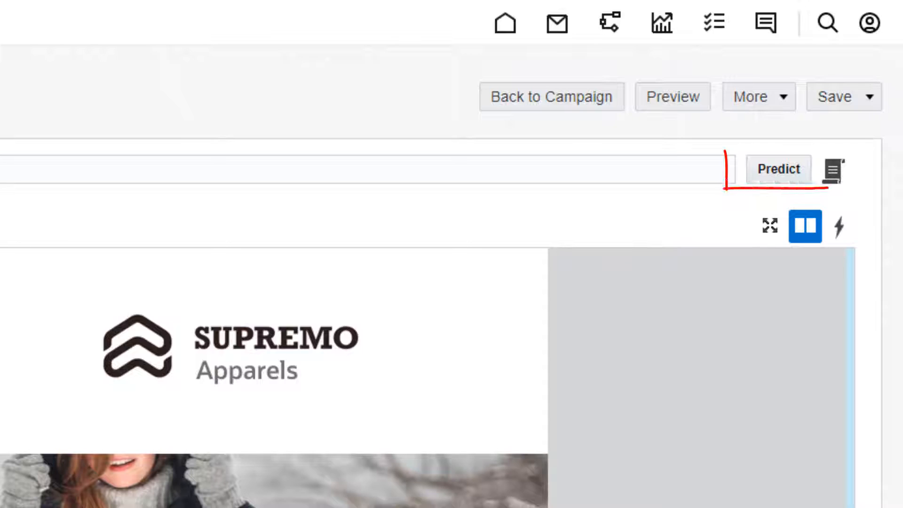
Predict the open rate for 'Final Clearance | Exclusive 30% Off Sale Prices'.
{"action": "left_click", "coordinate": [779, 169]}
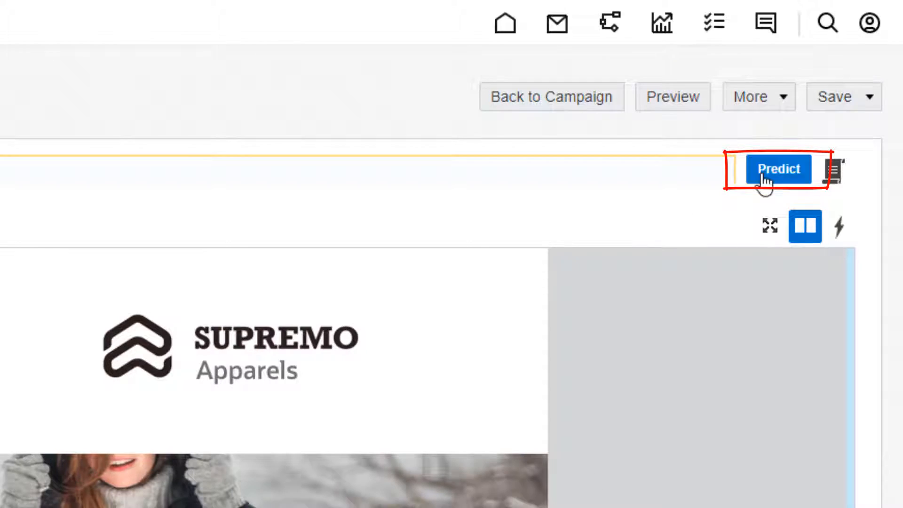
{"action": "left_click", "coordinate": [779, 168]}
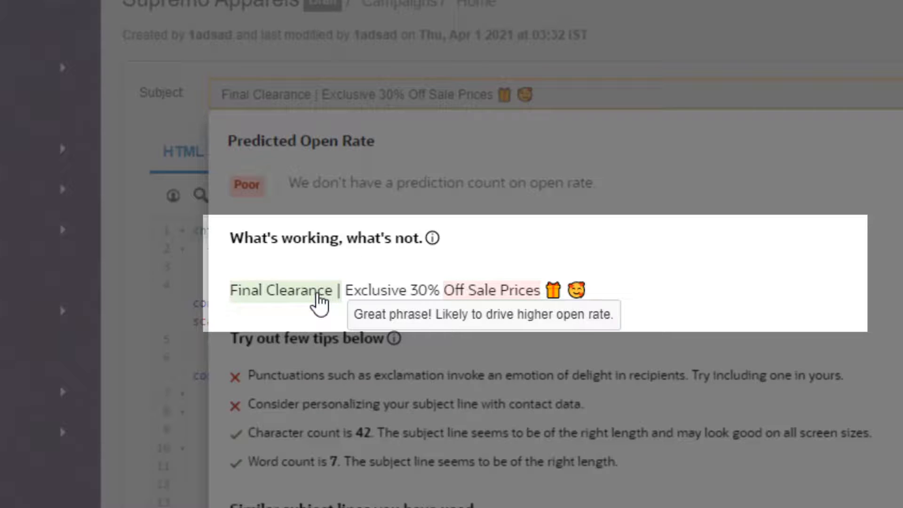
{"action": "mouse_move", "coordinate": [484, 293]}
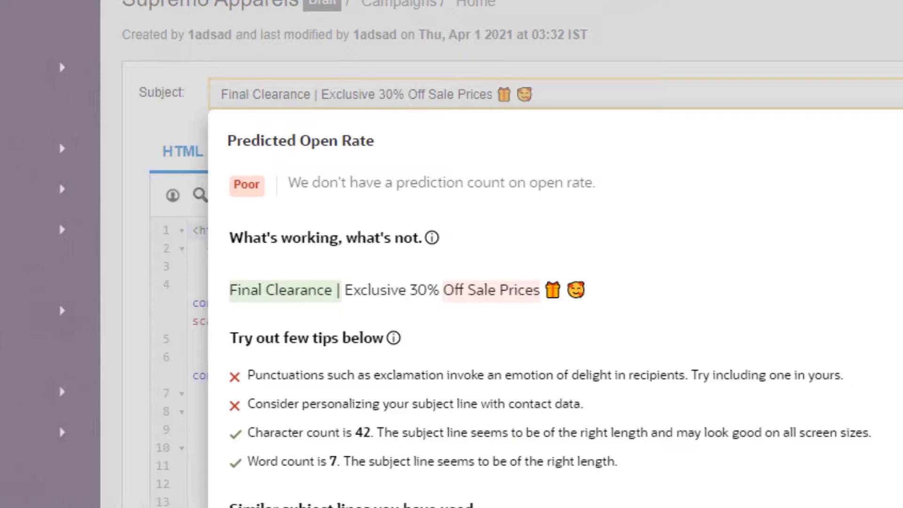
Scroll down to the tips on length, punctuation and personalization for the Final Clearance subject.
{"action": "scroll", "scroll_direction": "down", "scroll_amount": 3}
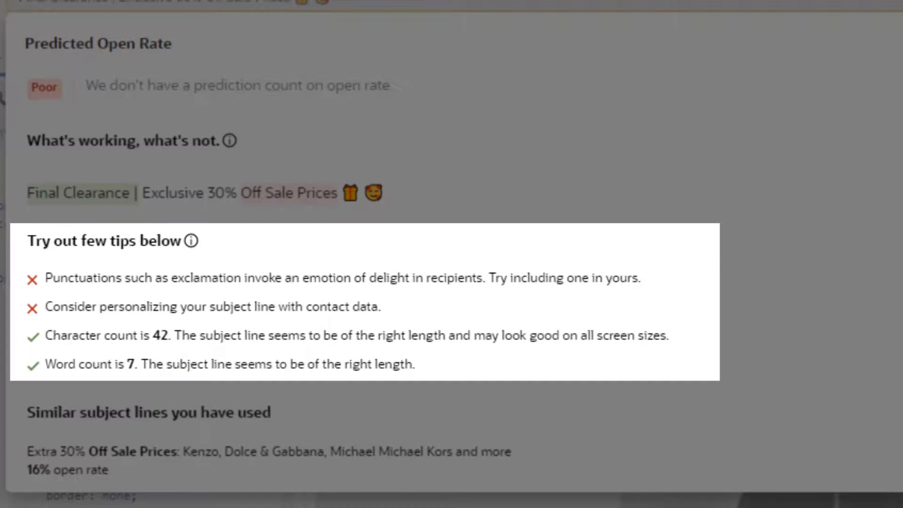